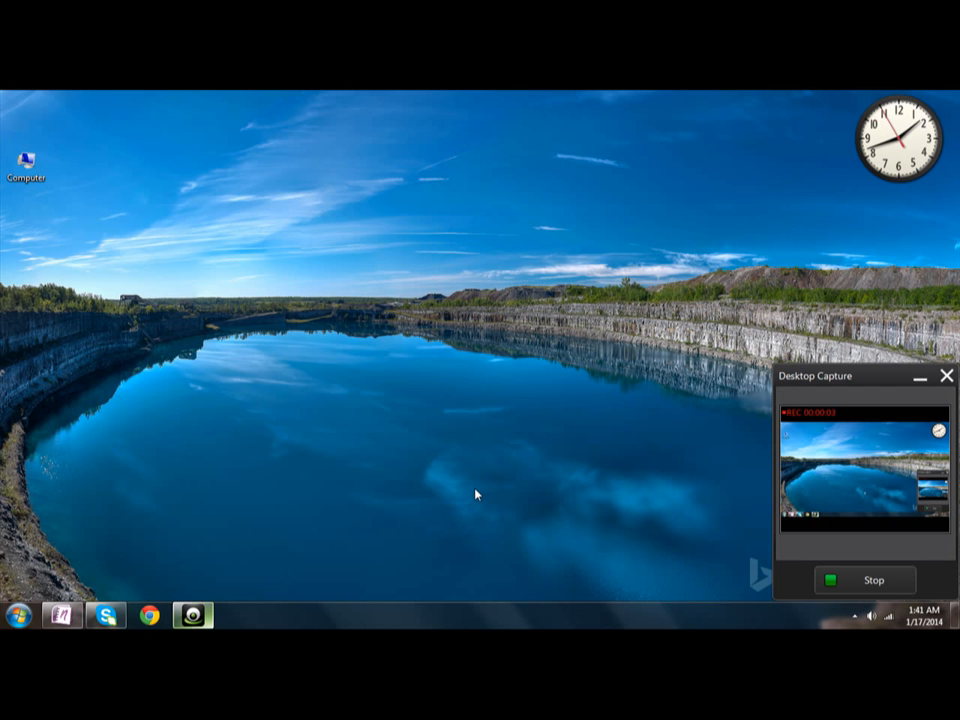
{"action": "mouse_move", "coordinate": [264, 446]}
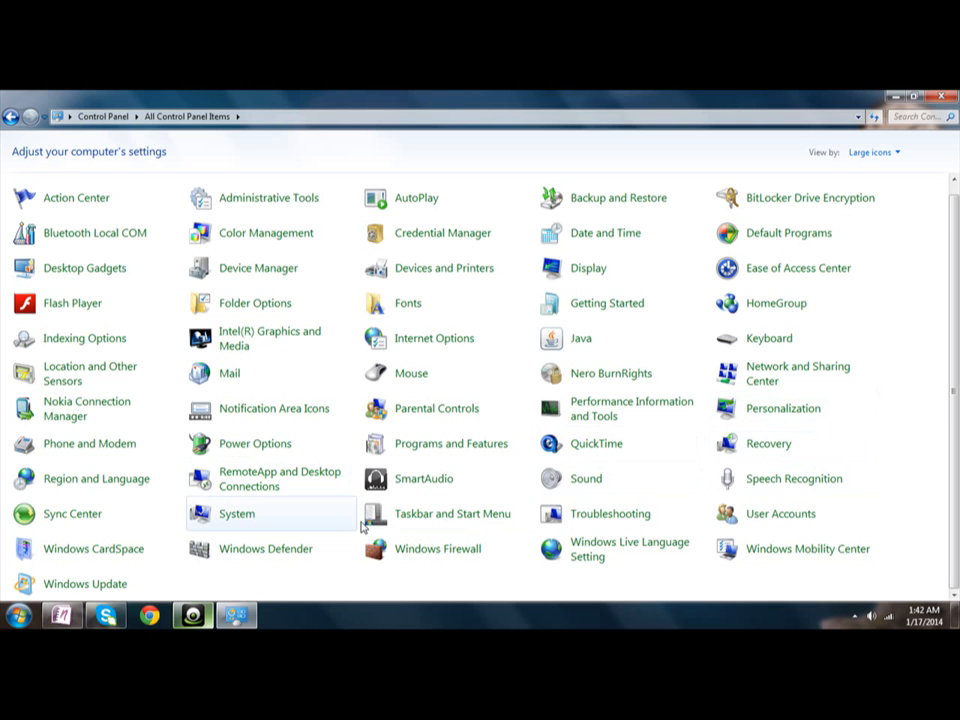
{"action": "type", "text": "printer"}
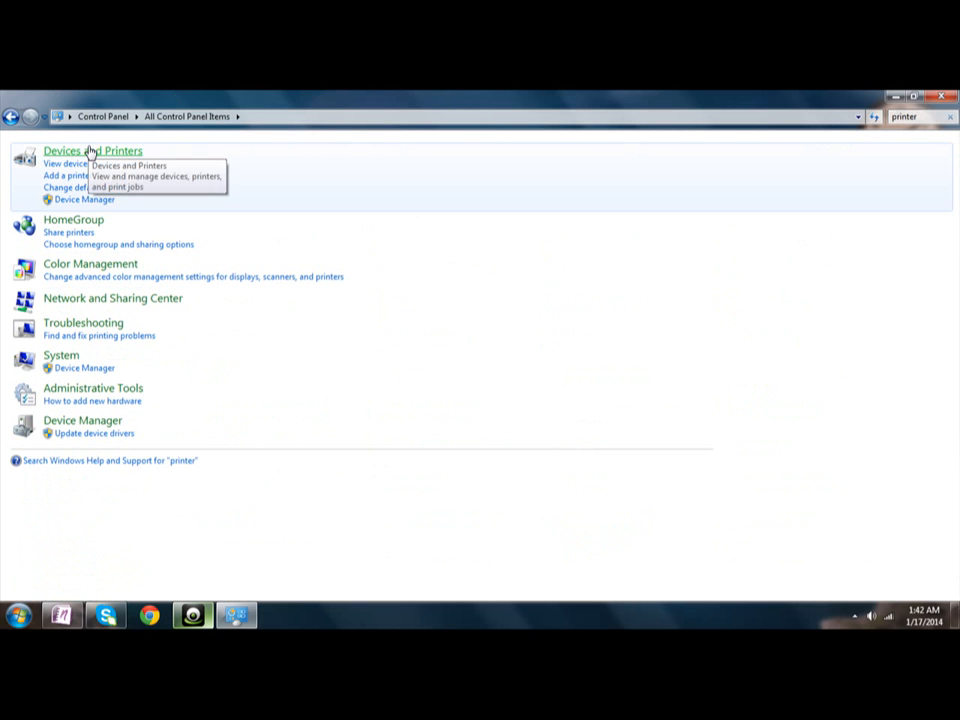